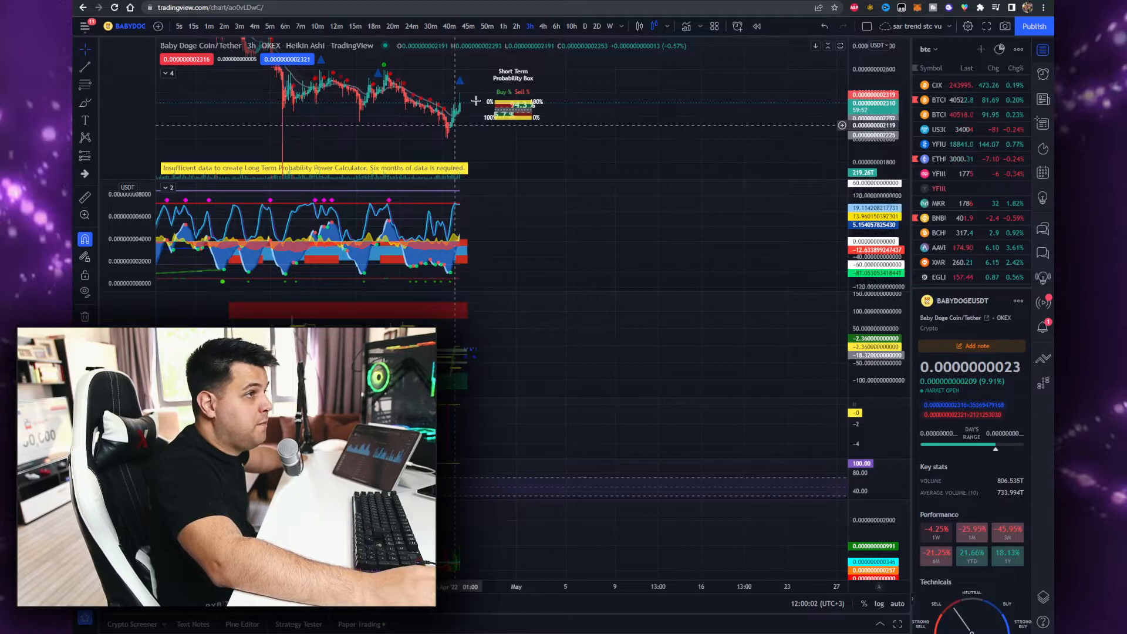
mouse_move(437, 133)
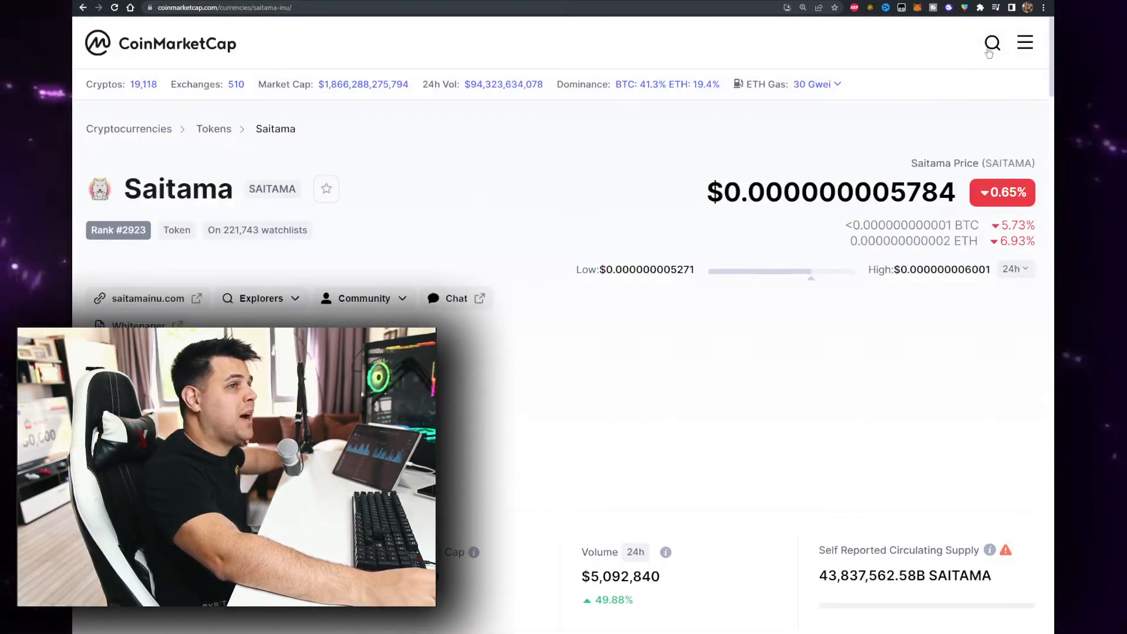
- Search CoinMarketCap for 'baby' and land on the Baby Doge Coin page
click(991, 43)
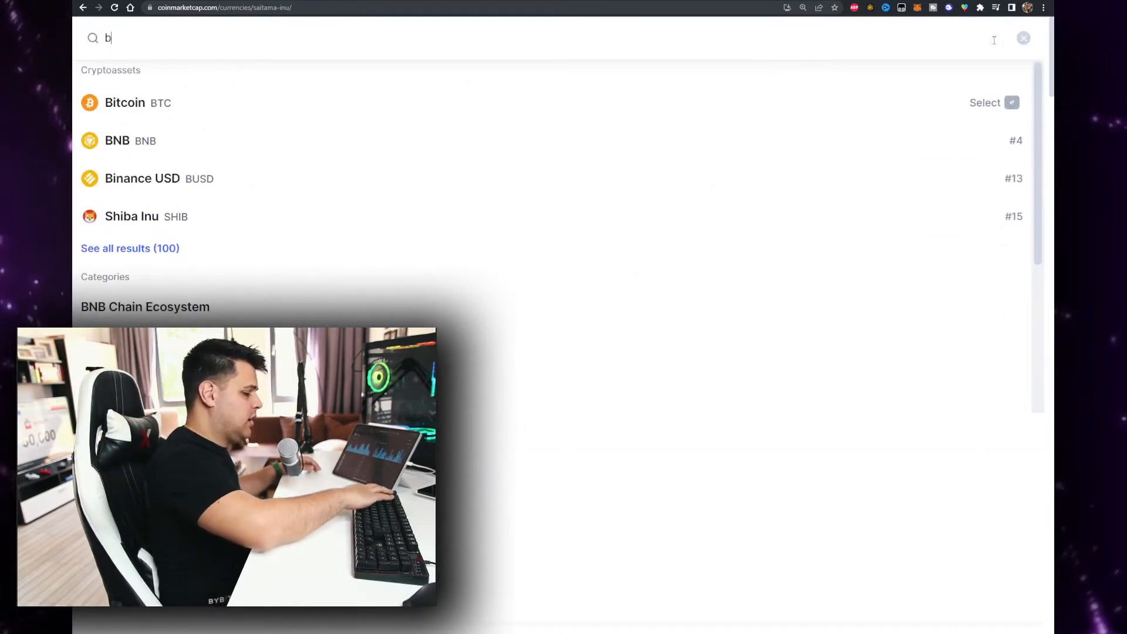
text(abyu)
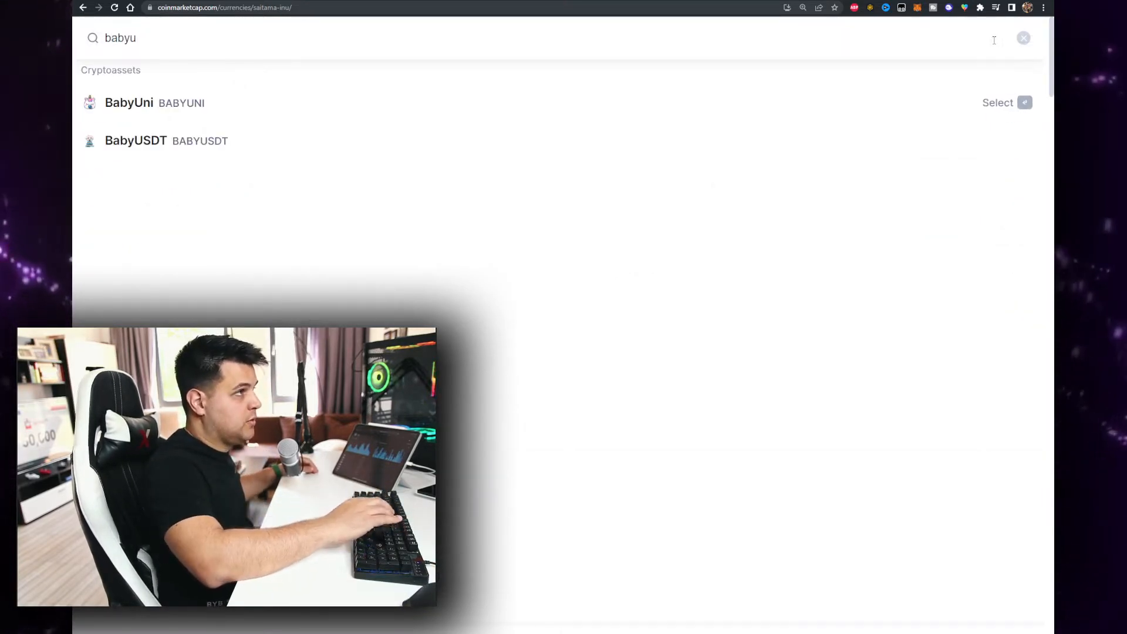
key(Backspace)
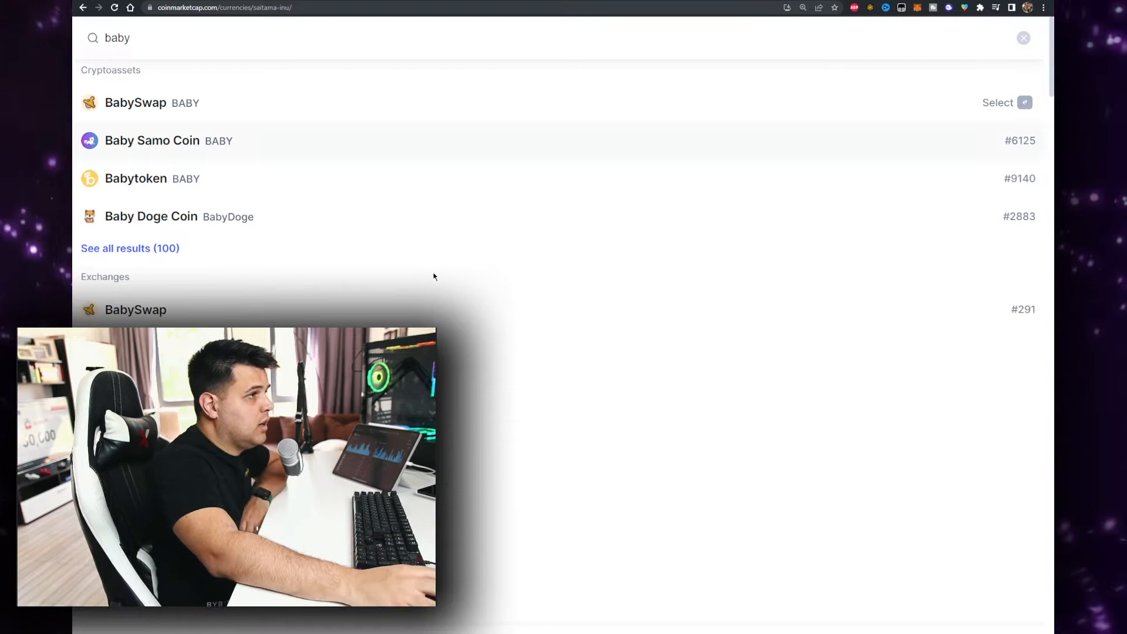
click(150, 216)
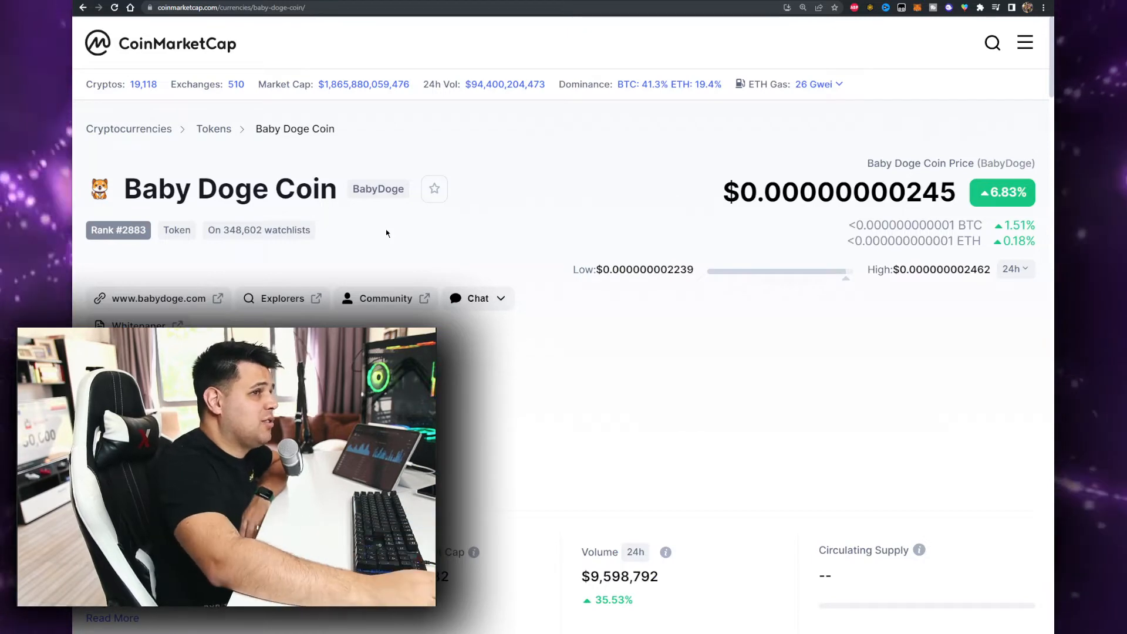
- Bring the 24h volume of about $9.58M, up roughly 35%, into view
scroll(down, 3)
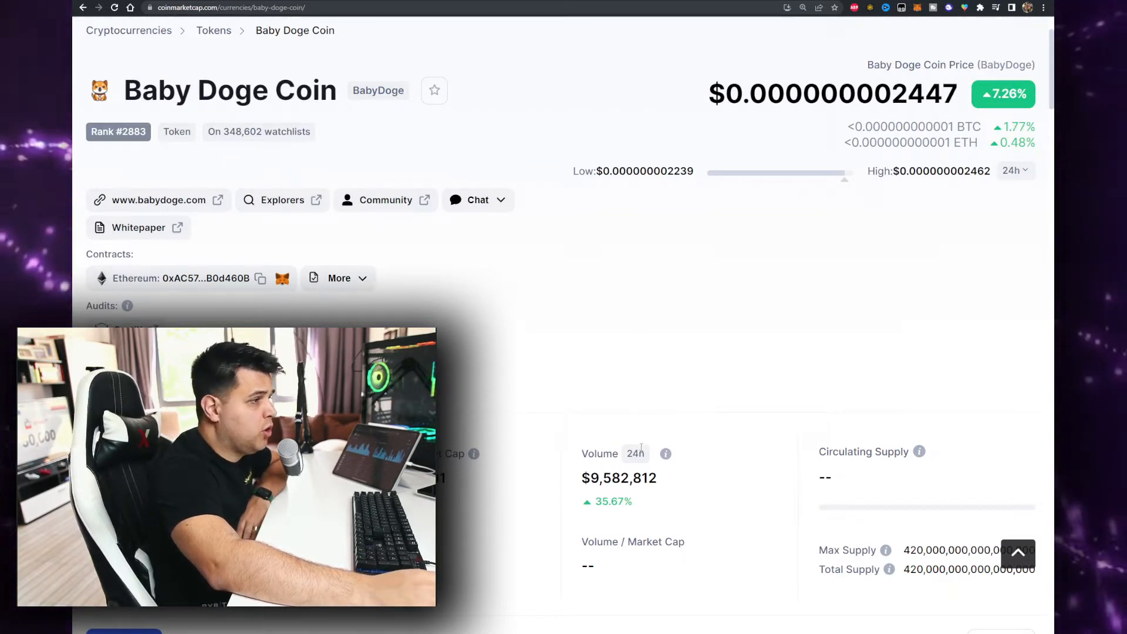
scroll(down, 3)
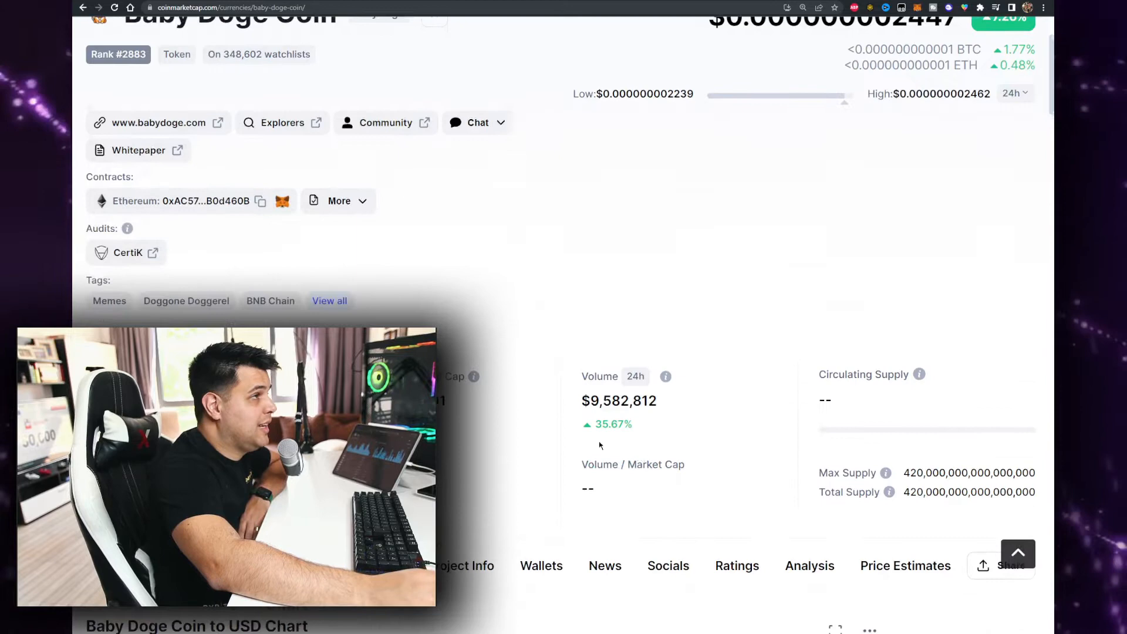
scroll(down, 3)
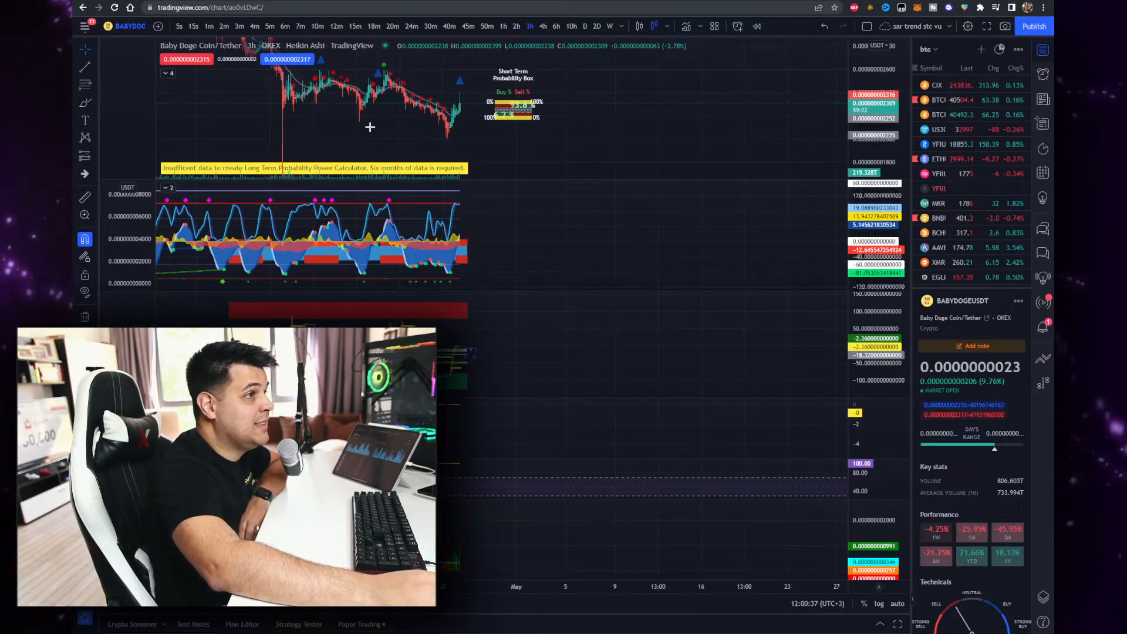
mouse_move(470, 209)
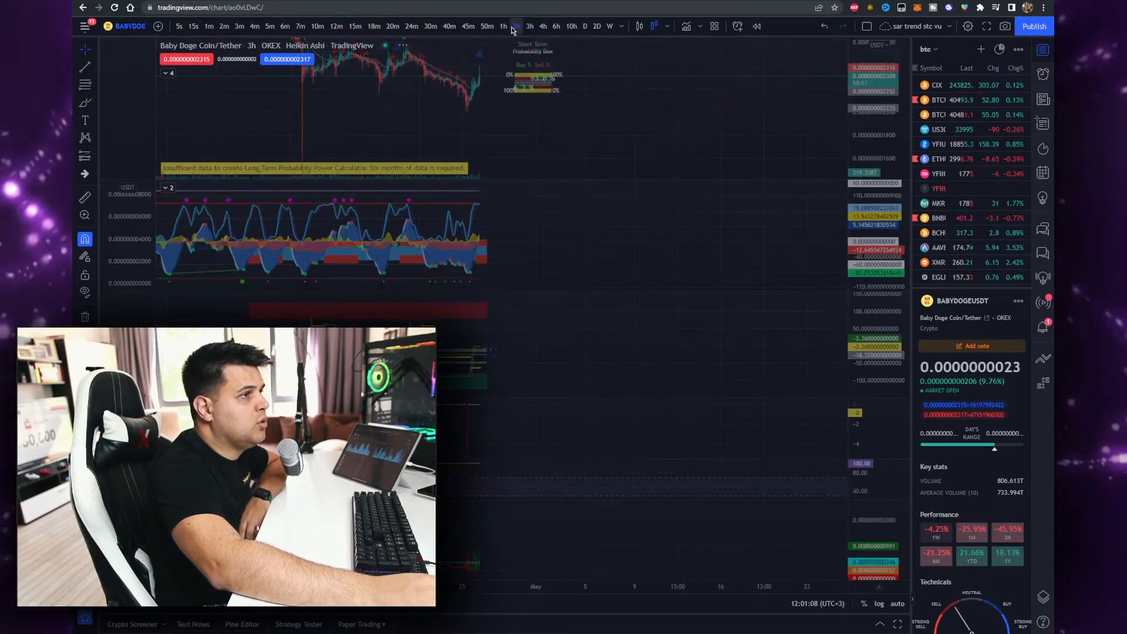
click(514, 26)
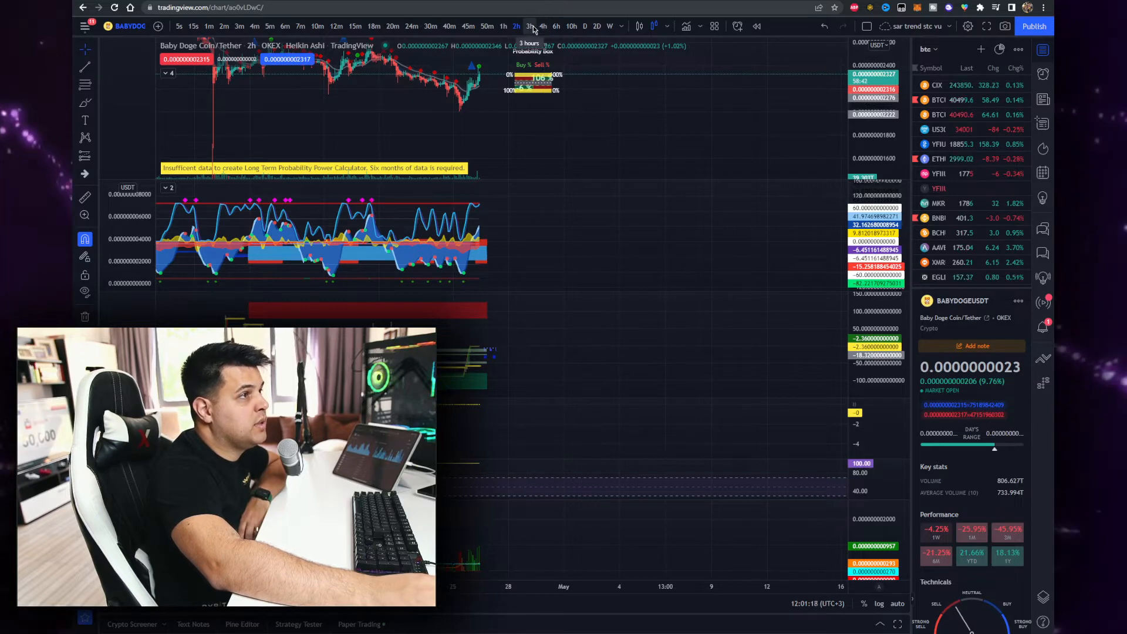
click(530, 26)
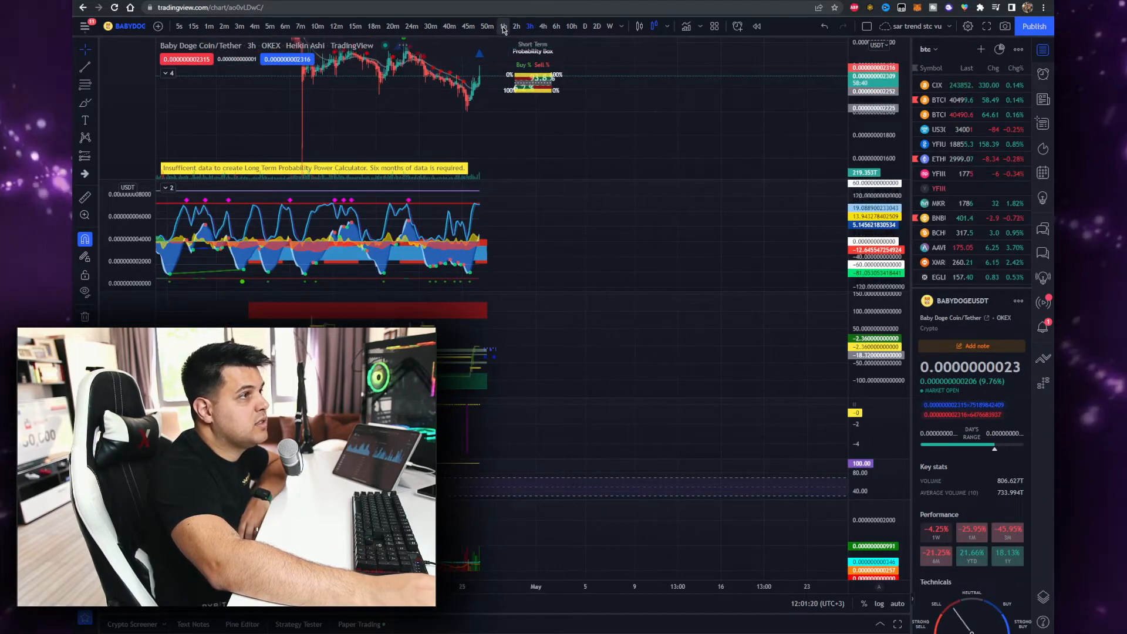